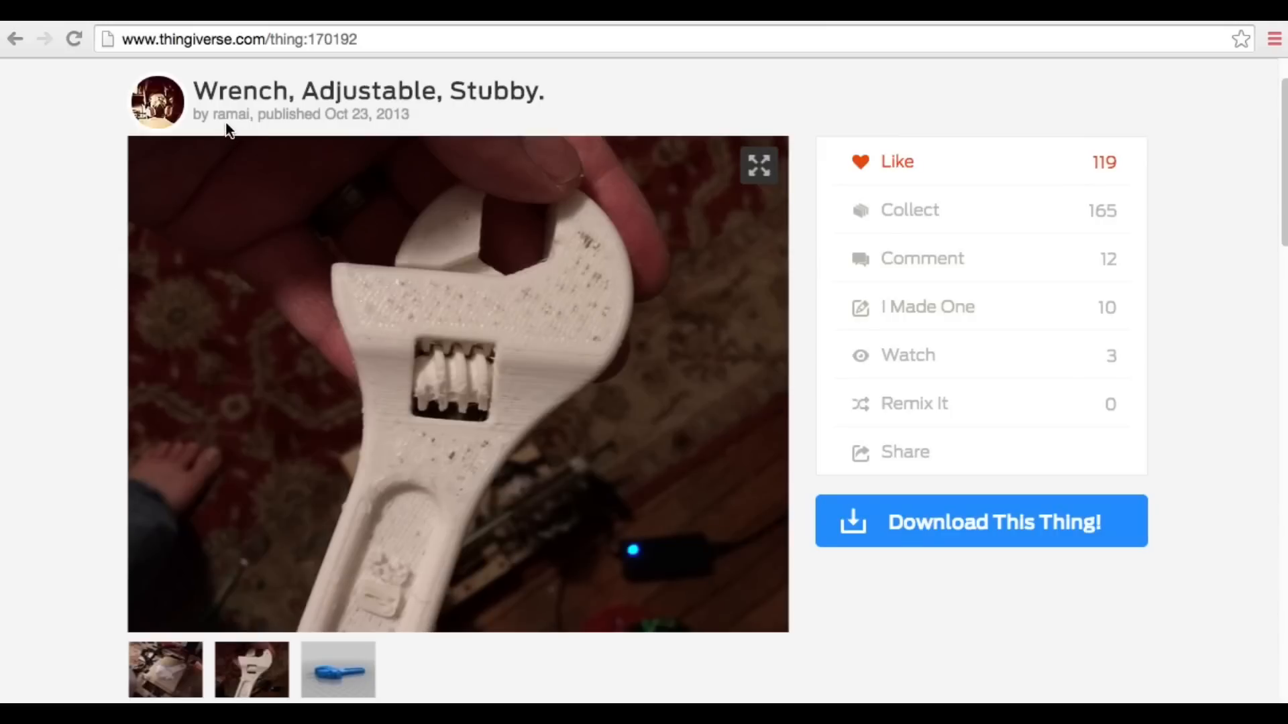
{"action": "mouse_move", "coordinate": [460, 140]}
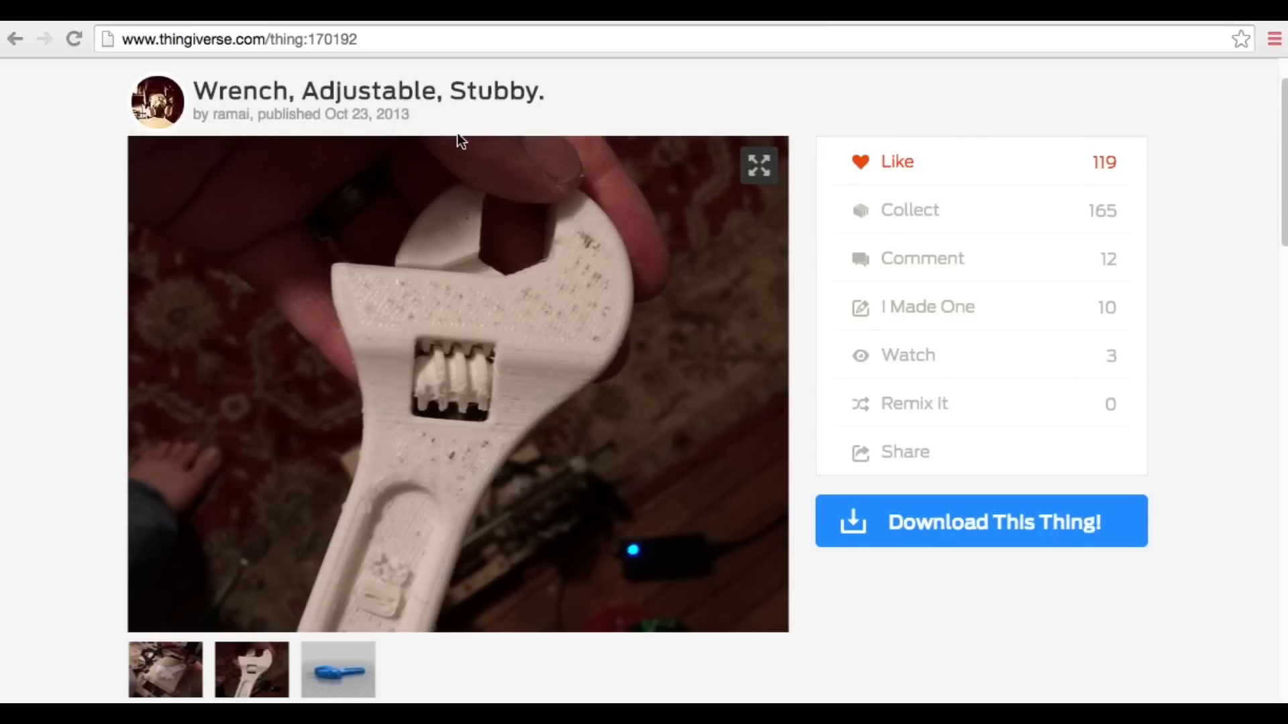
{"action": "mouse_move", "coordinate": [976, 600]}
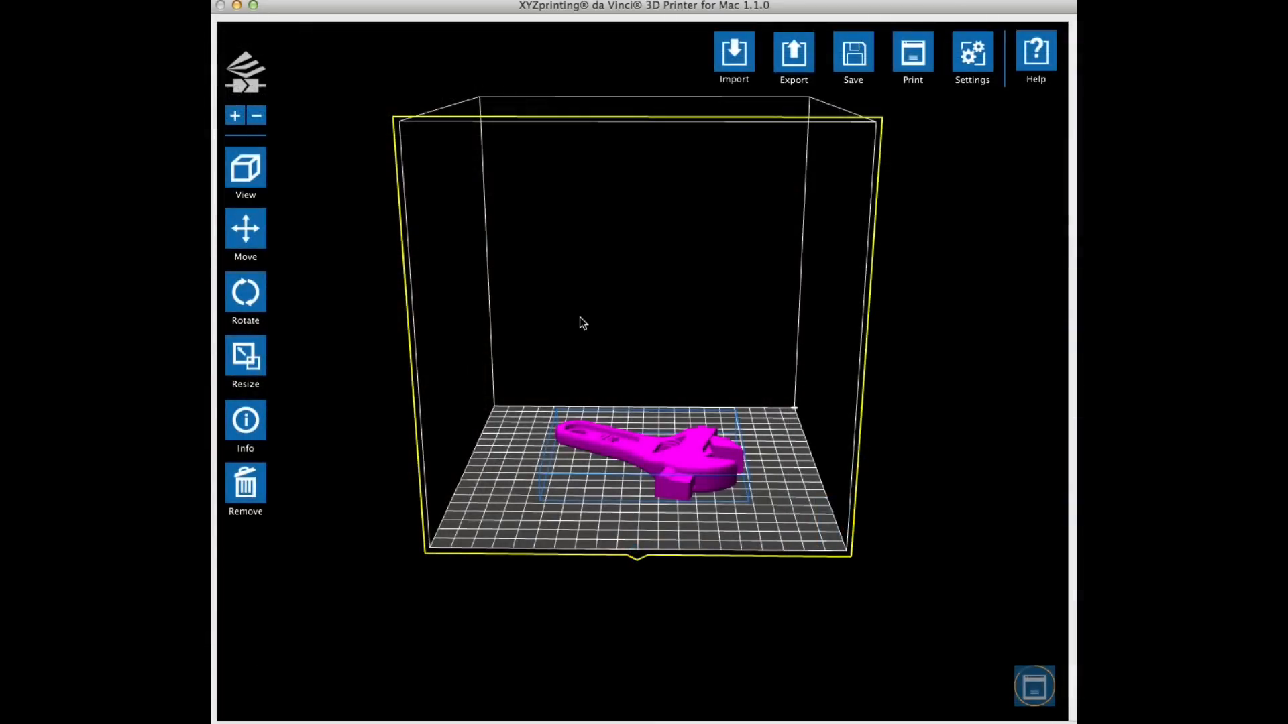
- Rotate the wrench 90° so it stands upright on the bed, then proceed to print
{"action": "left_click", "coordinate": [244, 294]}
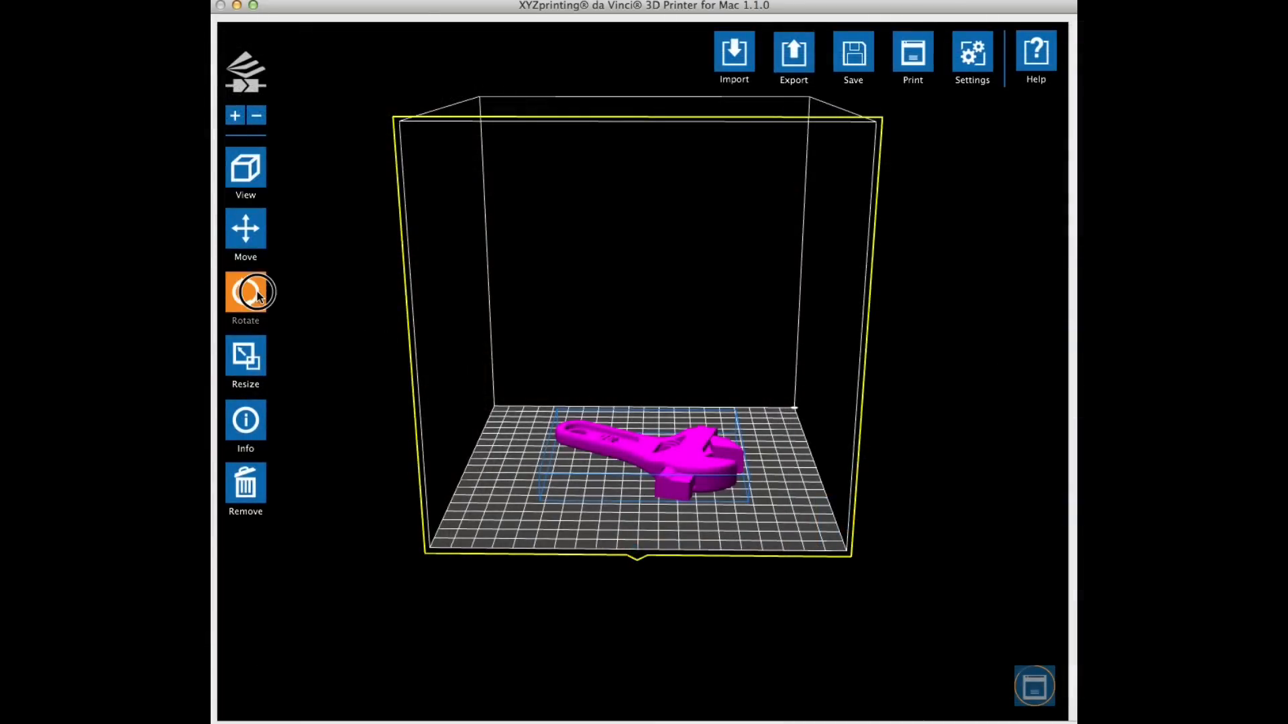
{"action": "left_click", "coordinate": [244, 294]}
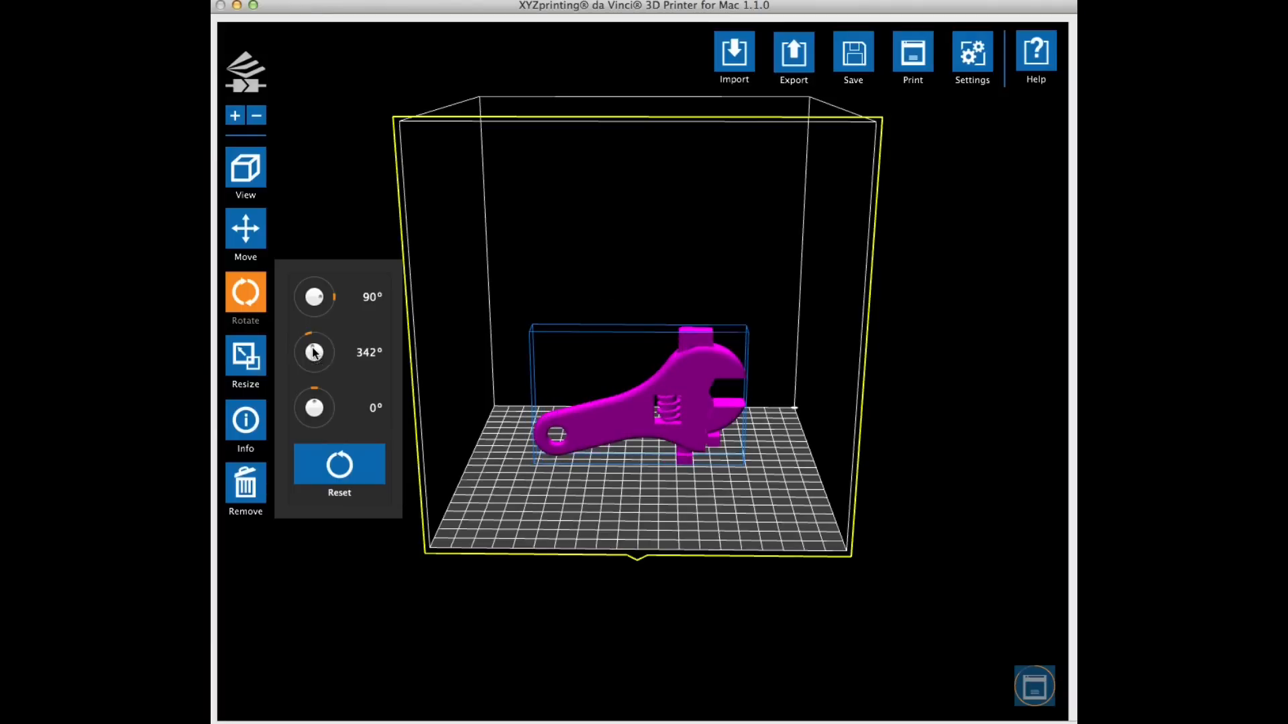
{"action": "left_click", "coordinate": [730, 518]}
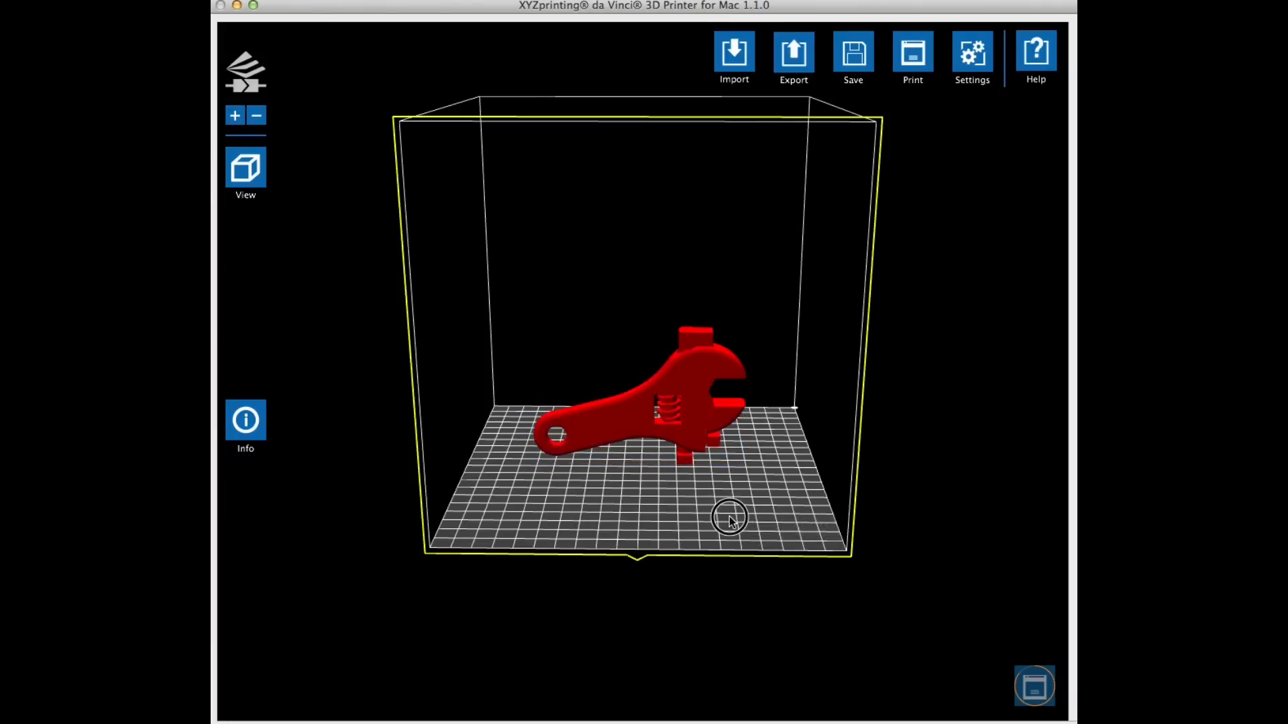
- Export with supports on, Large 50% density and 0.2 layer height
{"action": "left_click", "coordinate": [793, 54]}
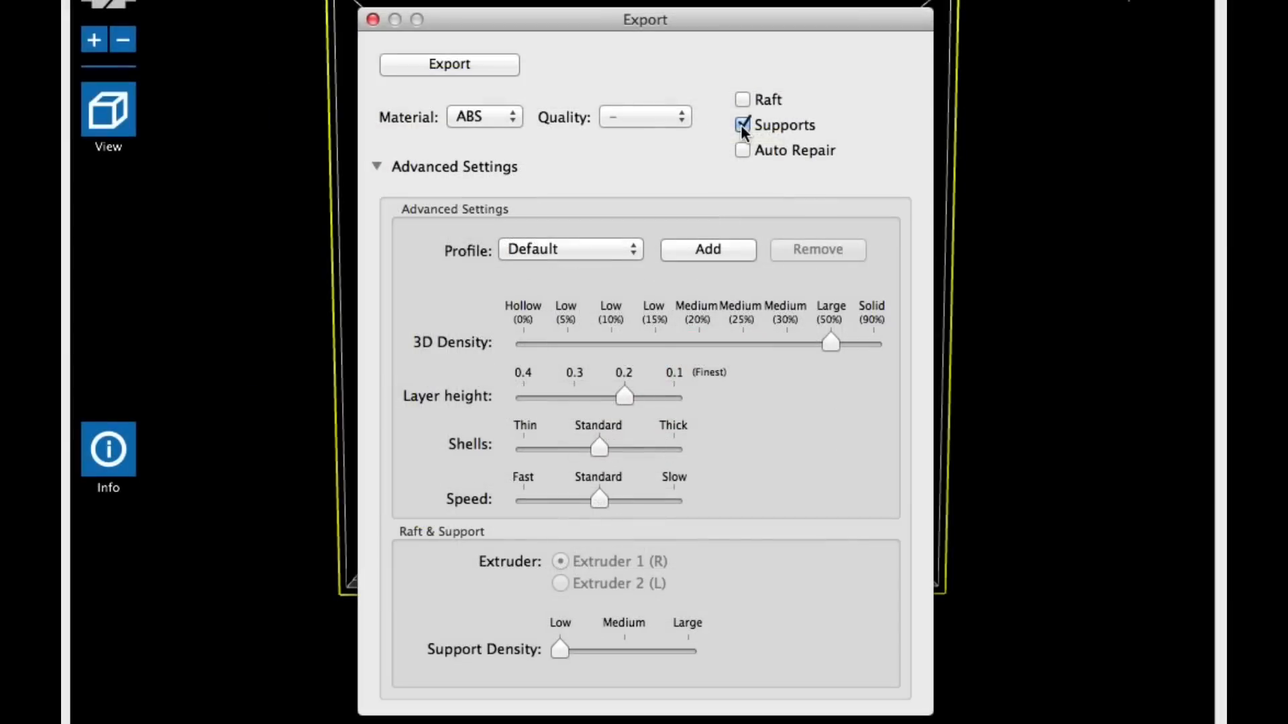
{"action": "mouse_move", "coordinate": [833, 352]}
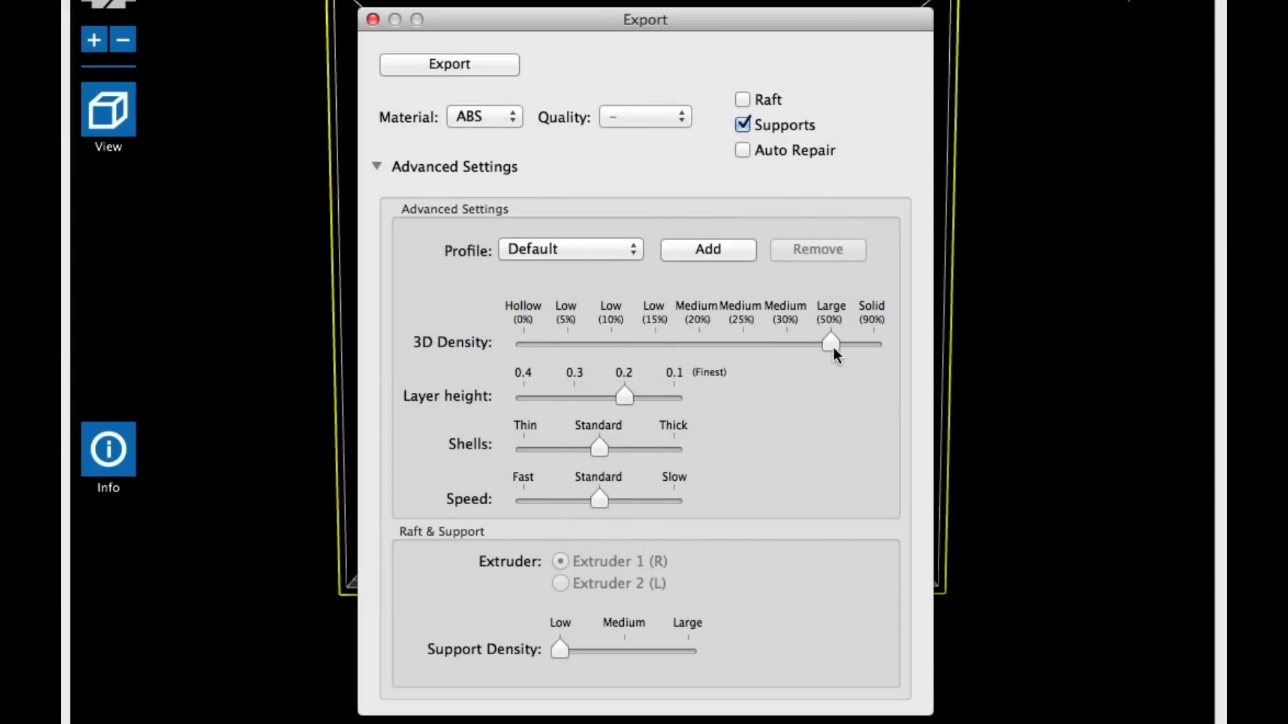
{"action": "mouse_move", "coordinate": [622, 403]}
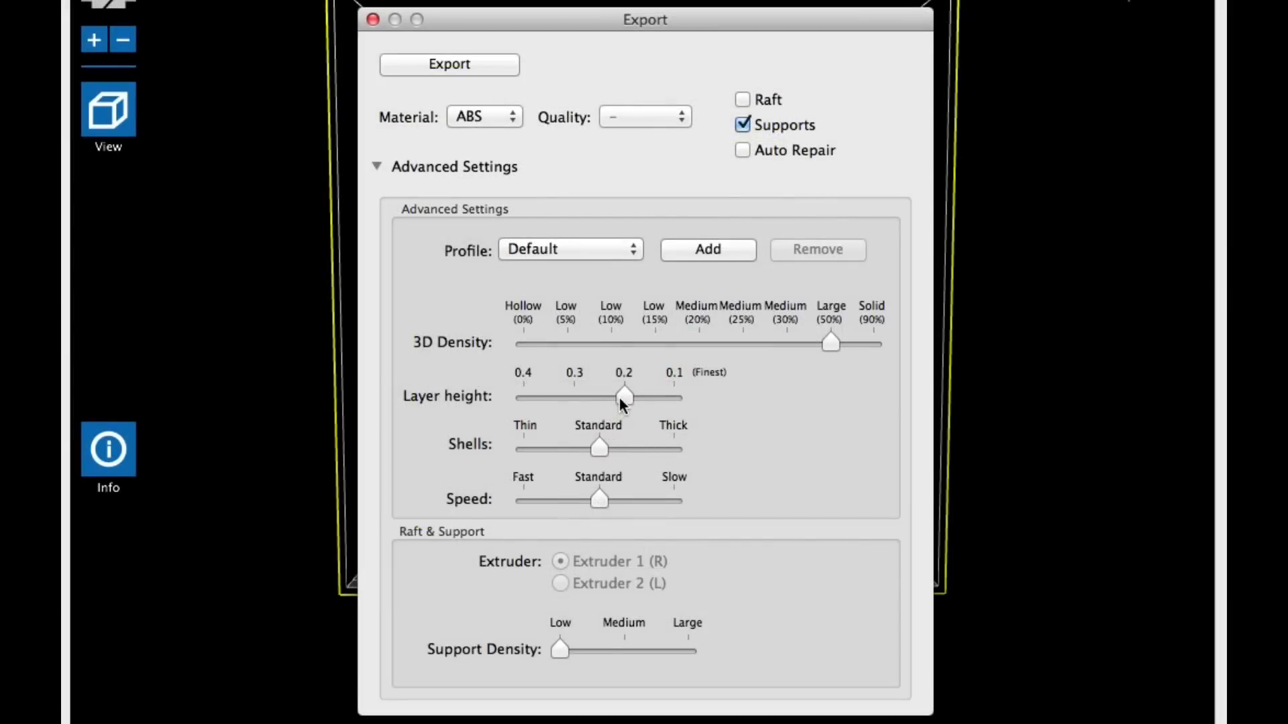
{"action": "mouse_move", "coordinate": [560, 658]}
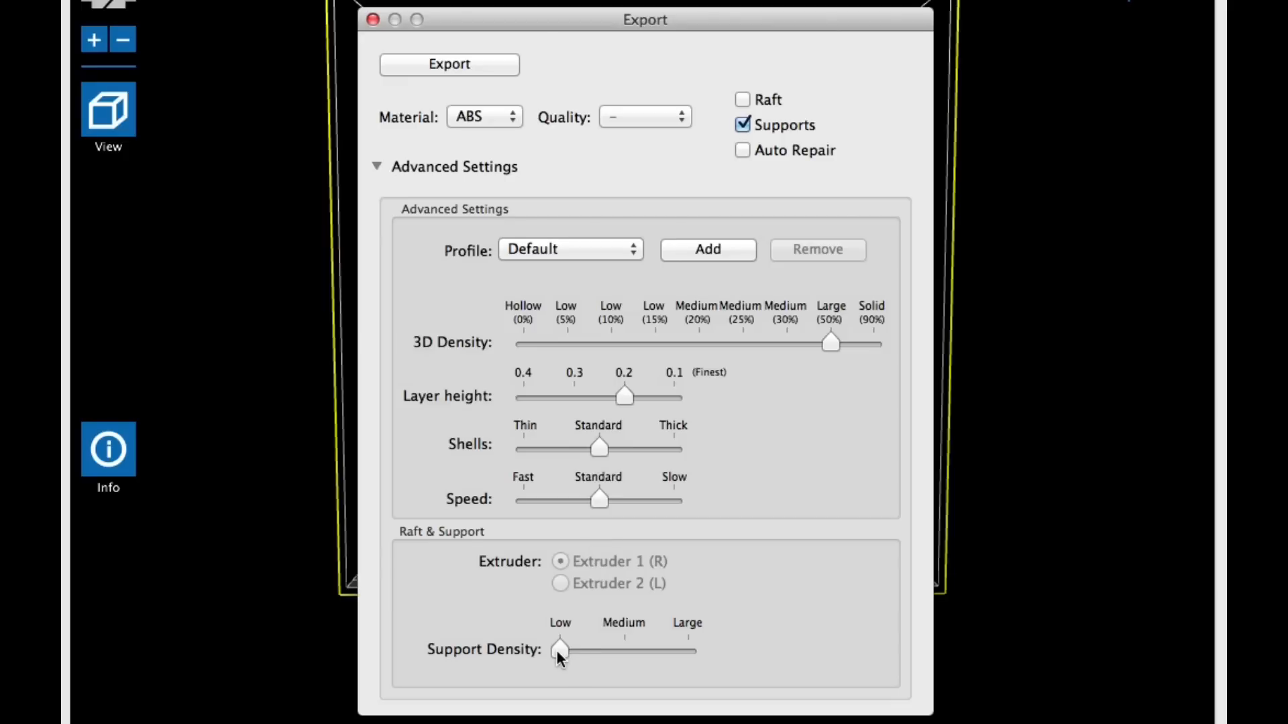
{"action": "mouse_move", "coordinate": [466, 73]}
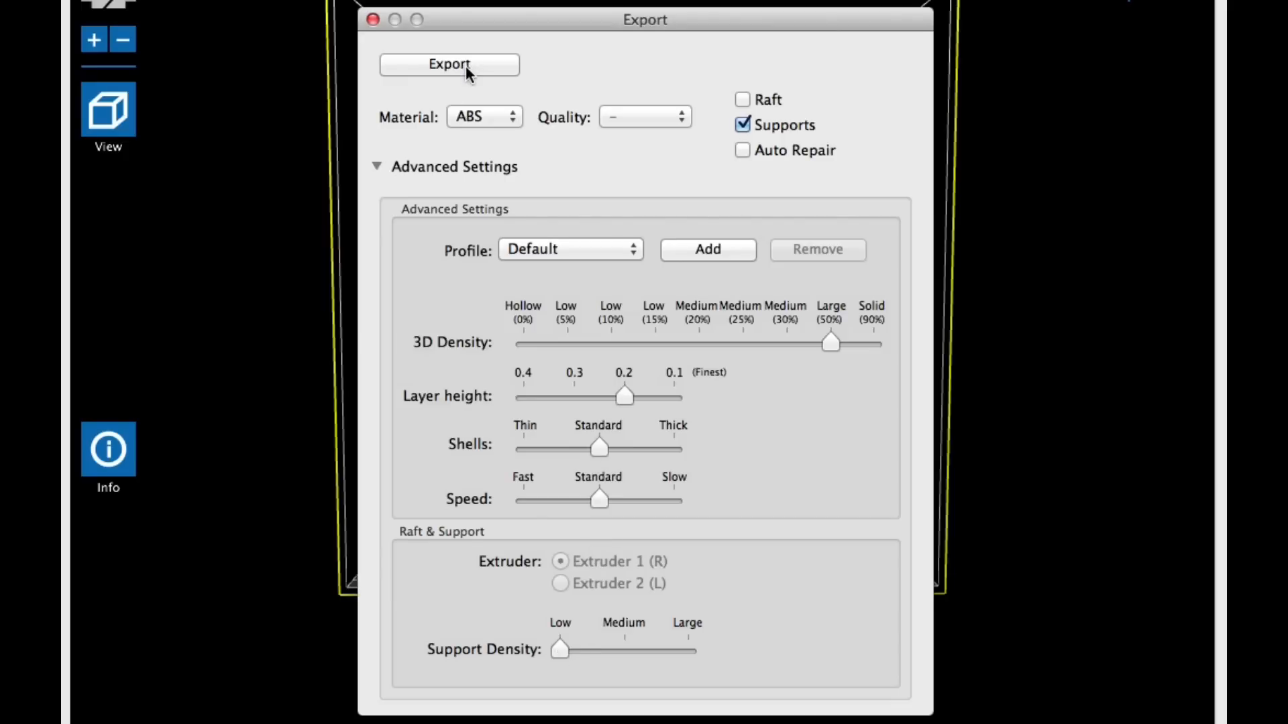
{"action": "left_click", "coordinate": [449, 65]}
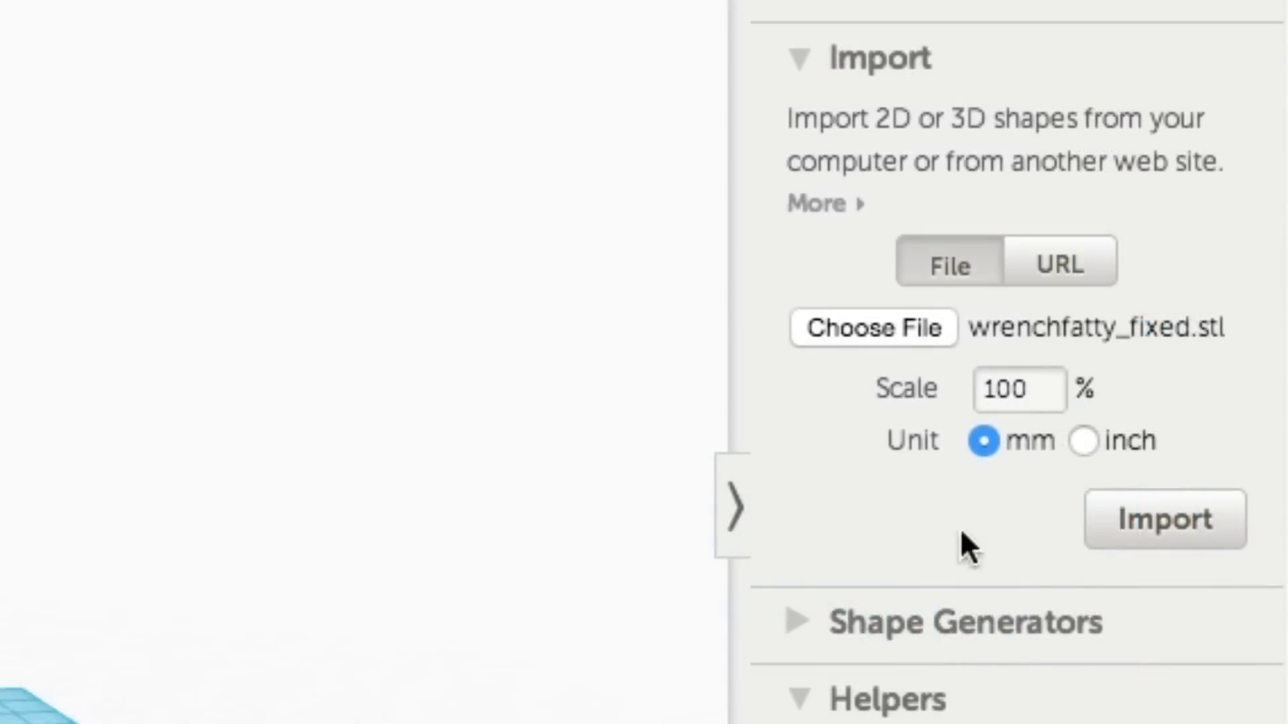
- Import wrenchfatty_fixed.stl into the Stubby wrench design
{"action": "left_click", "coordinate": [1164, 519]}
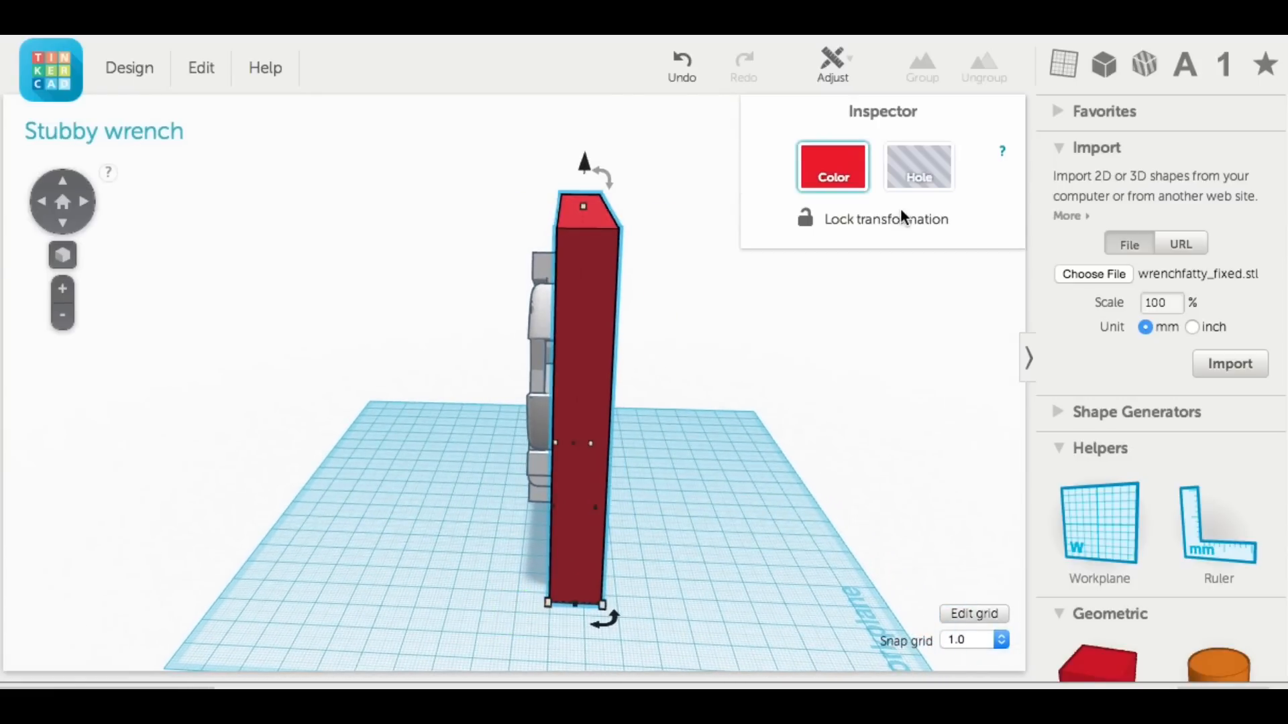
- Make the tall red box a hole and select it together with the wrench
{"action": "left_click", "coordinate": [918, 167]}
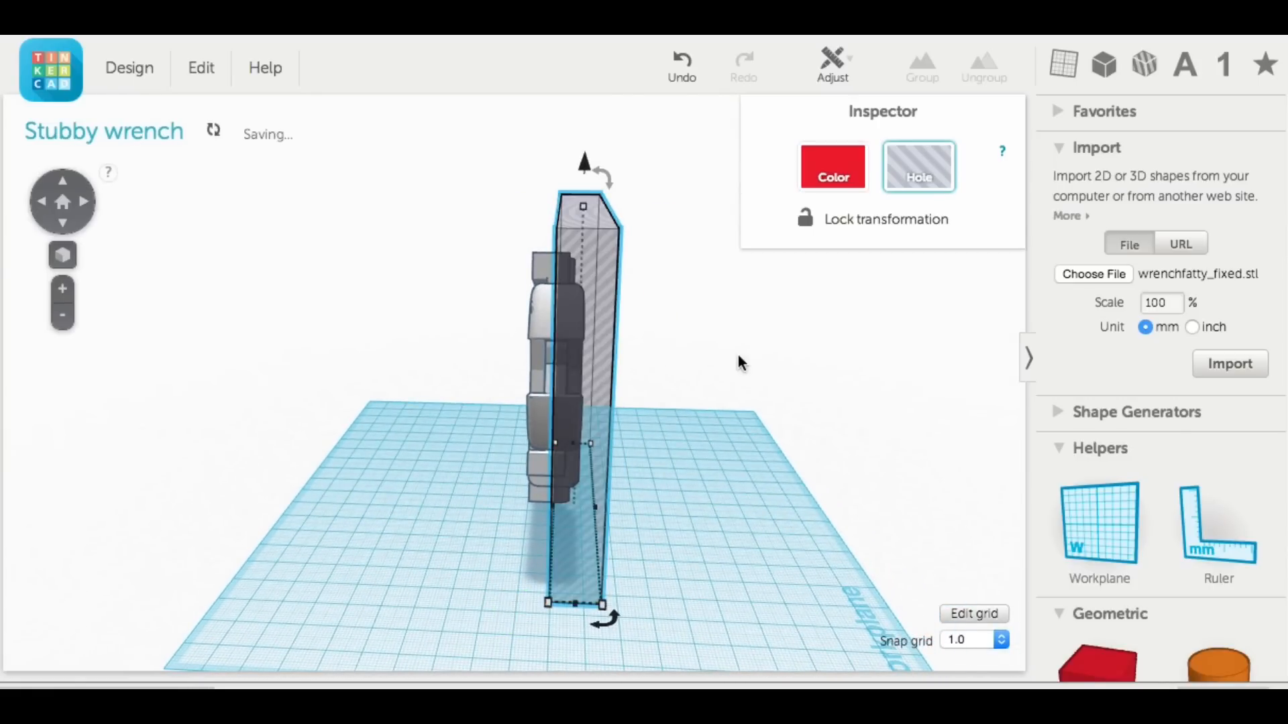
{"action": "mouse_move", "coordinate": [689, 386]}
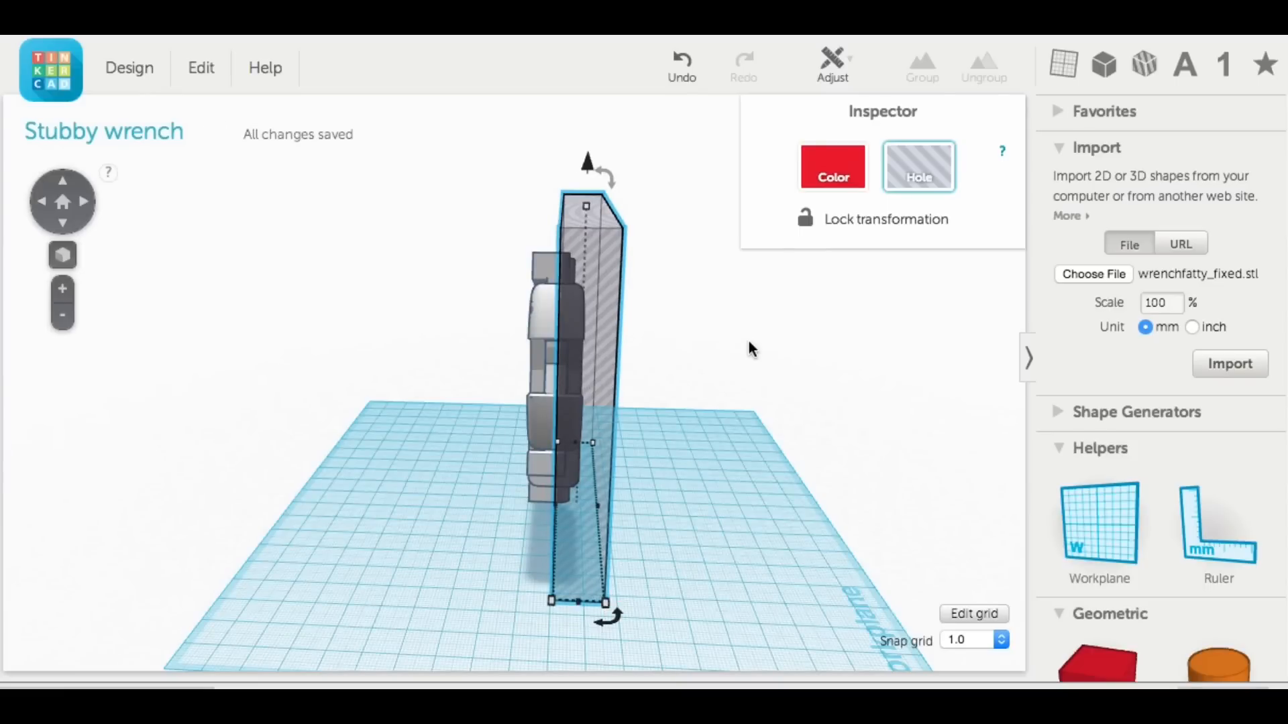
{"action": "left_click", "coordinate": [484, 376]}
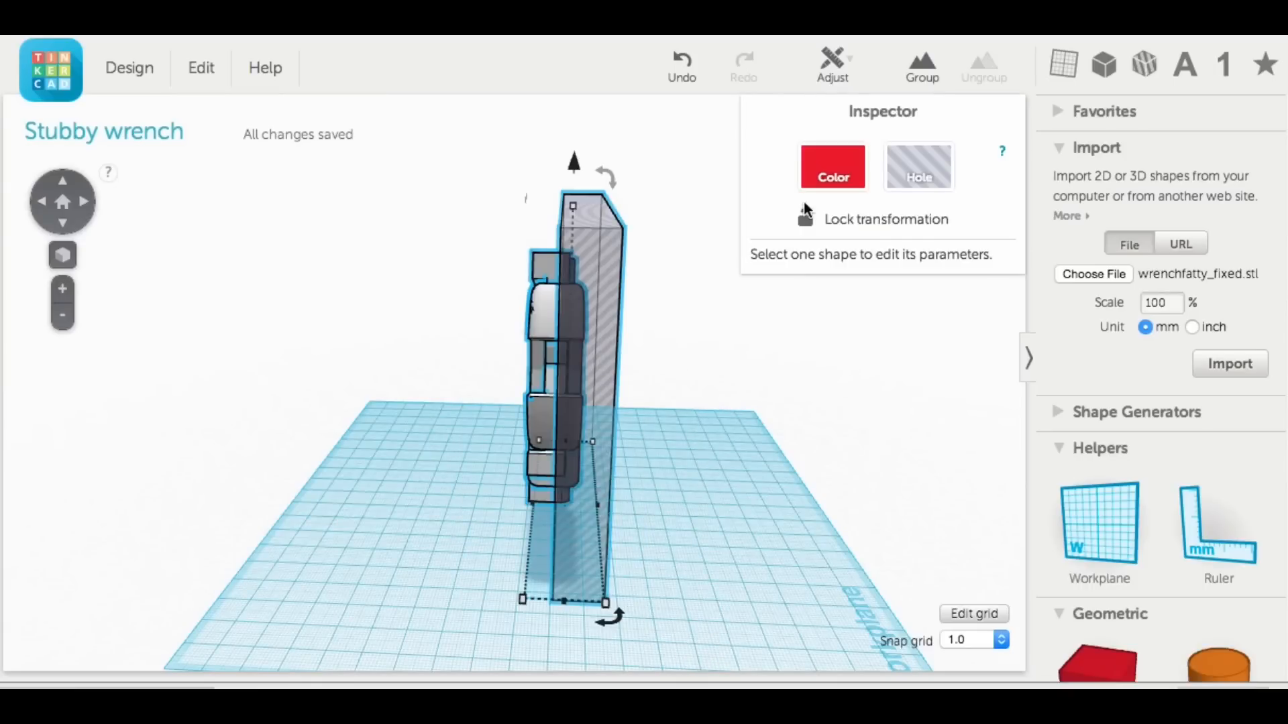
{"action": "left_click", "coordinate": [832, 166]}
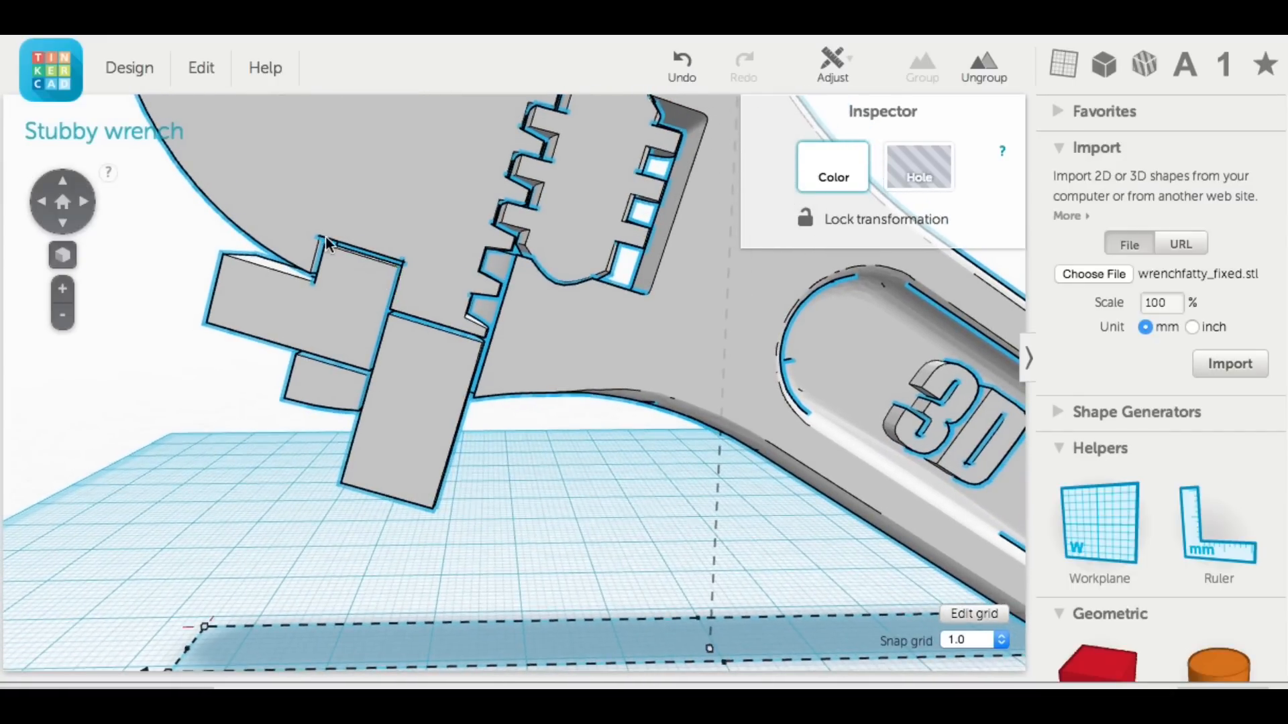
{"action": "mouse_move", "coordinate": [526, 243]}
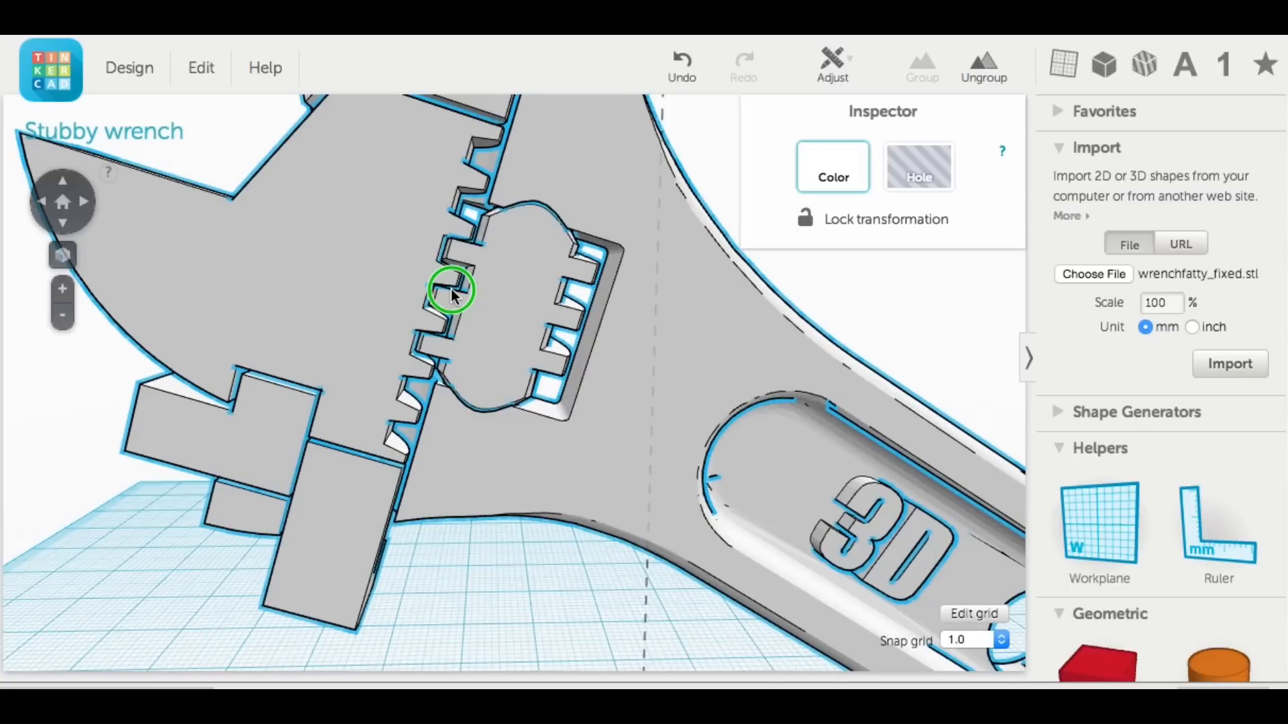
{"action": "mouse_move", "coordinate": [533, 212]}
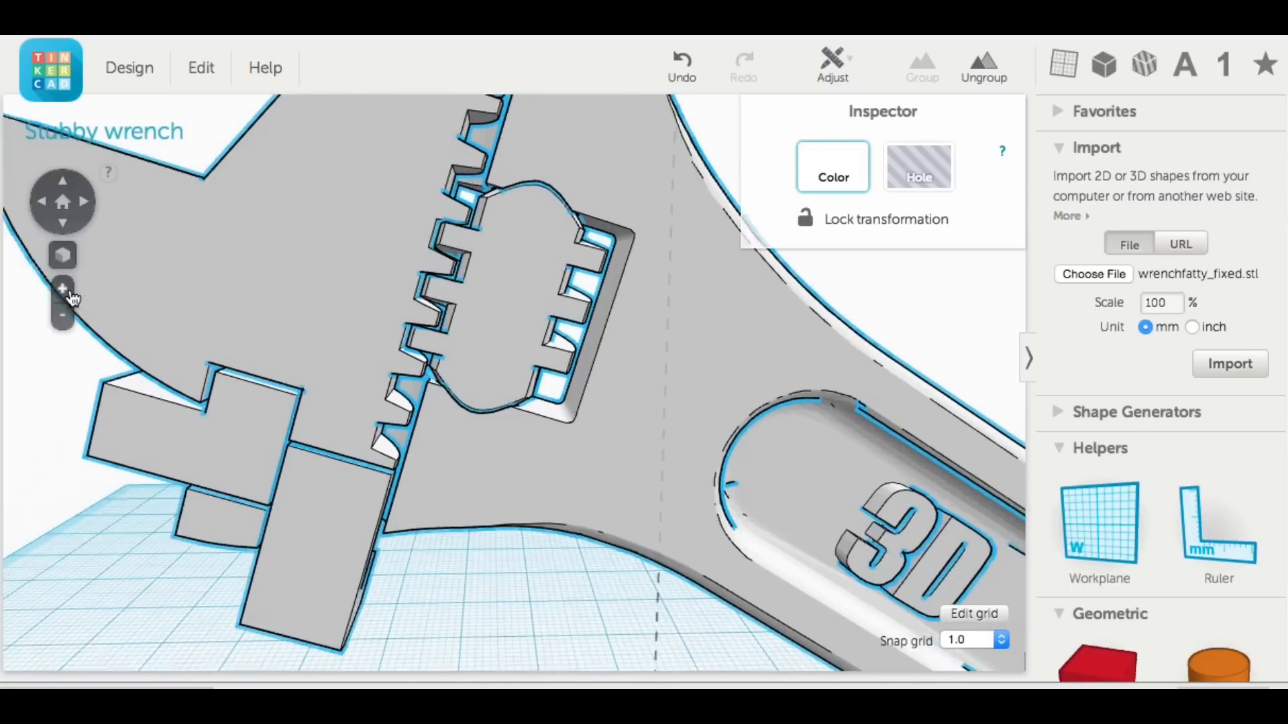
{"action": "left_click", "coordinate": [63, 287]}
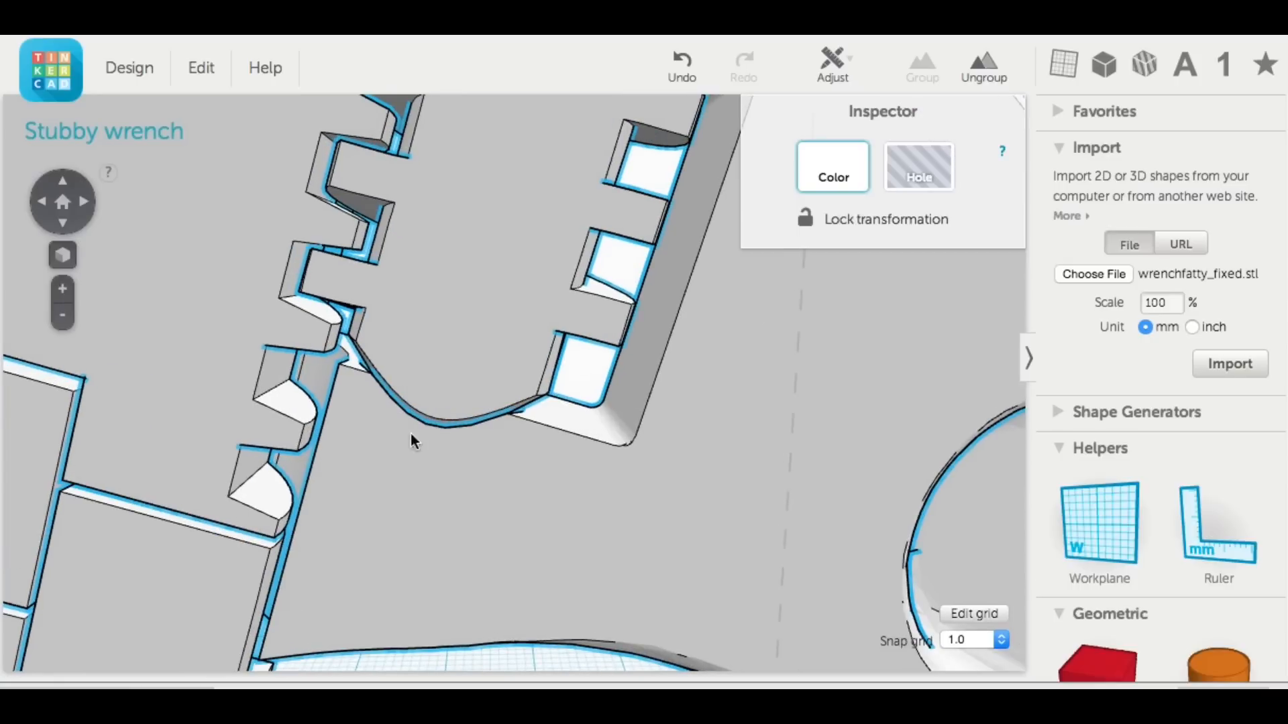
{"action": "mouse_move", "coordinate": [422, 427]}
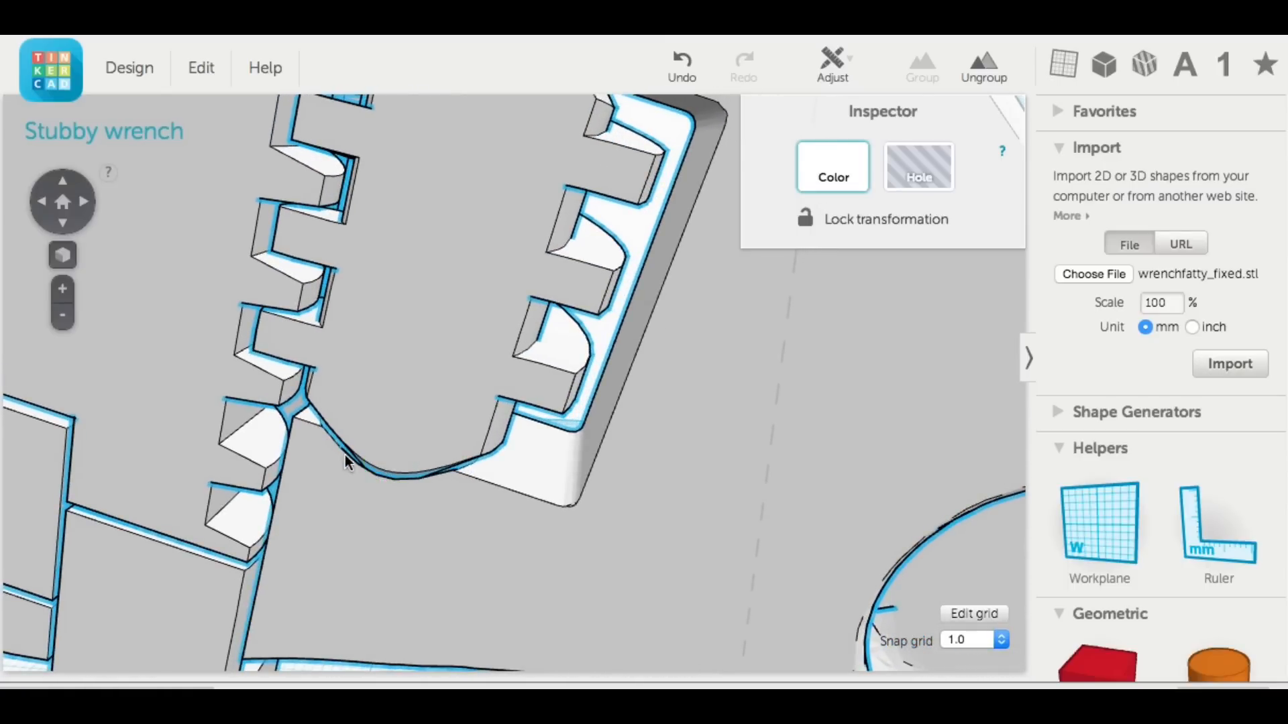
{"action": "mouse_move", "coordinate": [386, 481]}
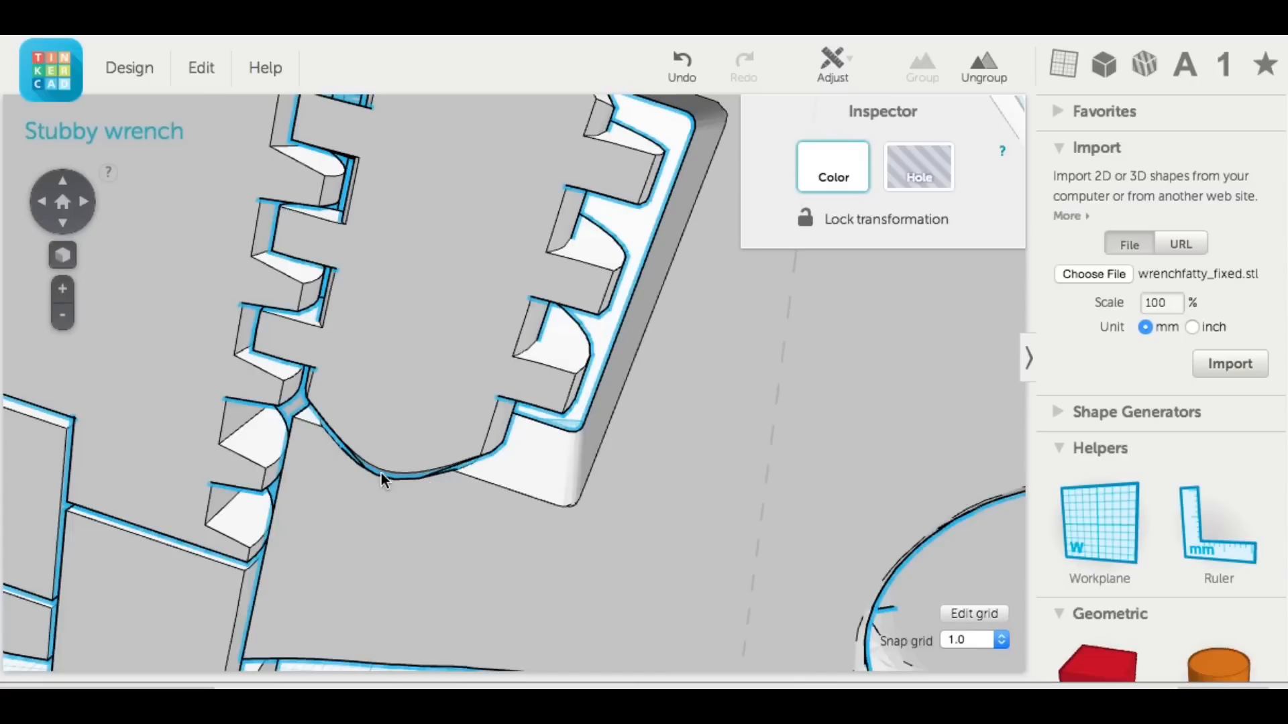
{"action": "mouse_move", "coordinate": [440, 476]}
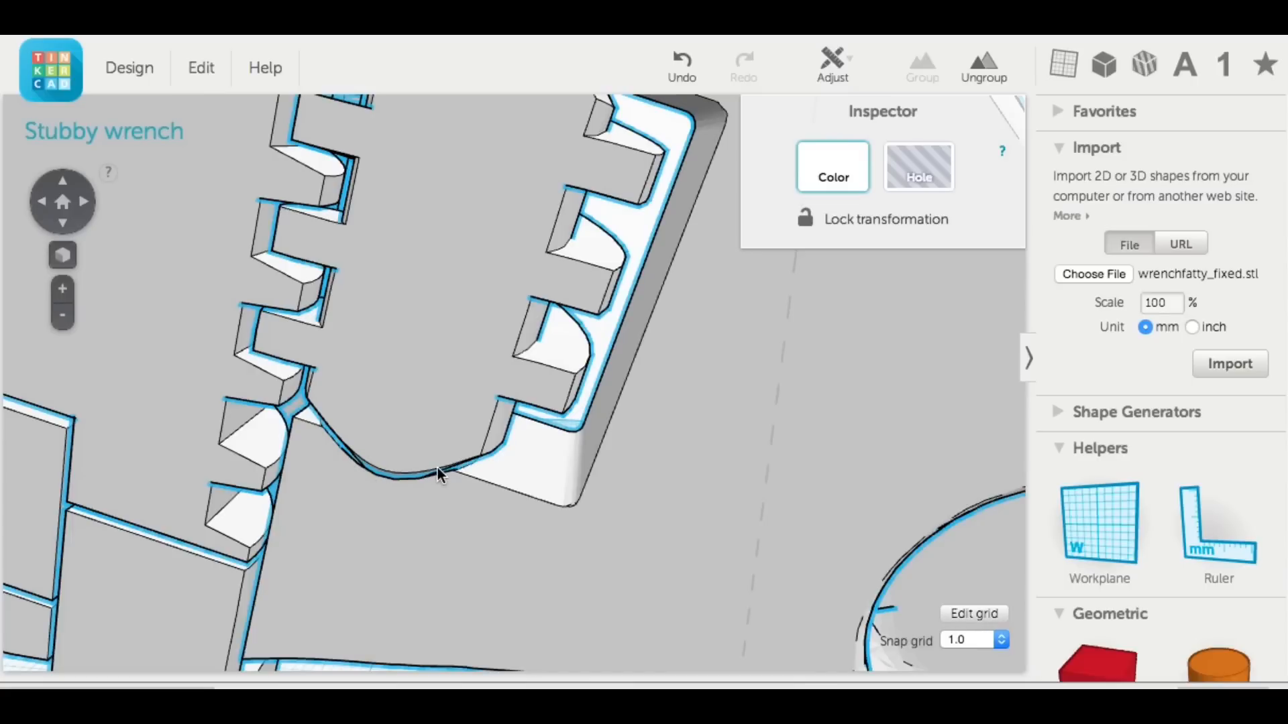